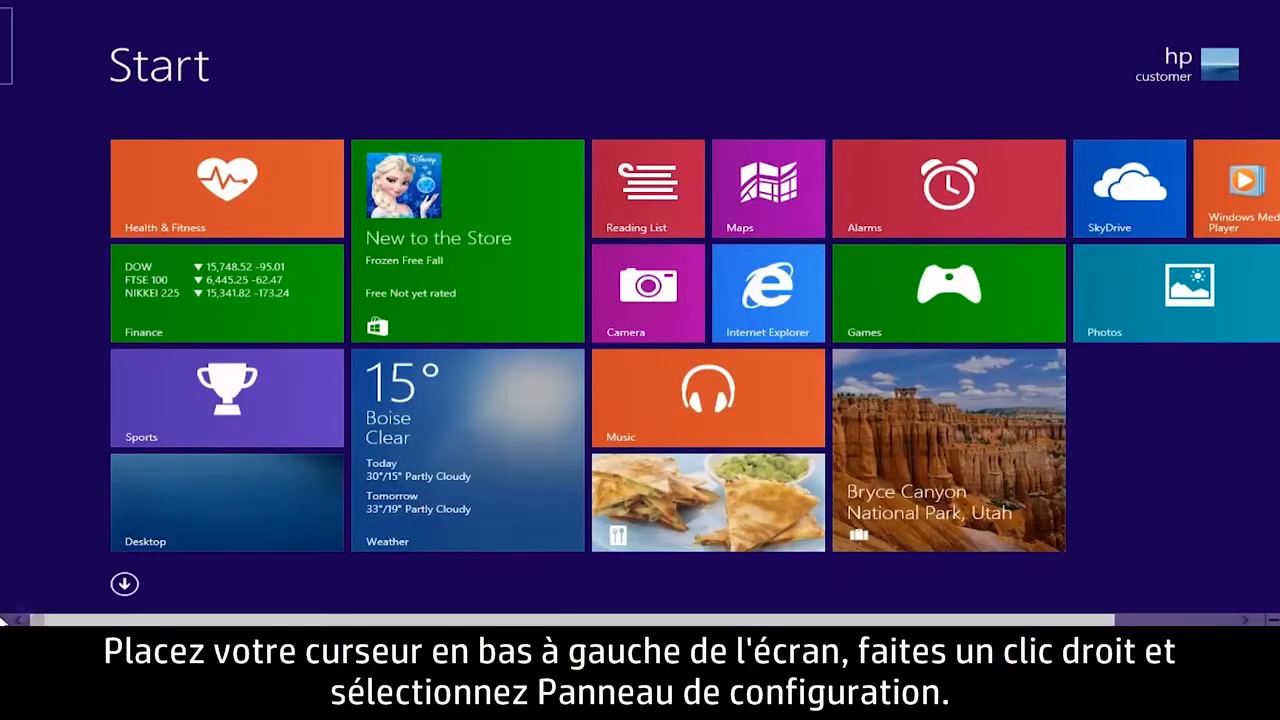
- Reach the File History page through the corner shortcut menu and Control Panel
right_click(10, 600)
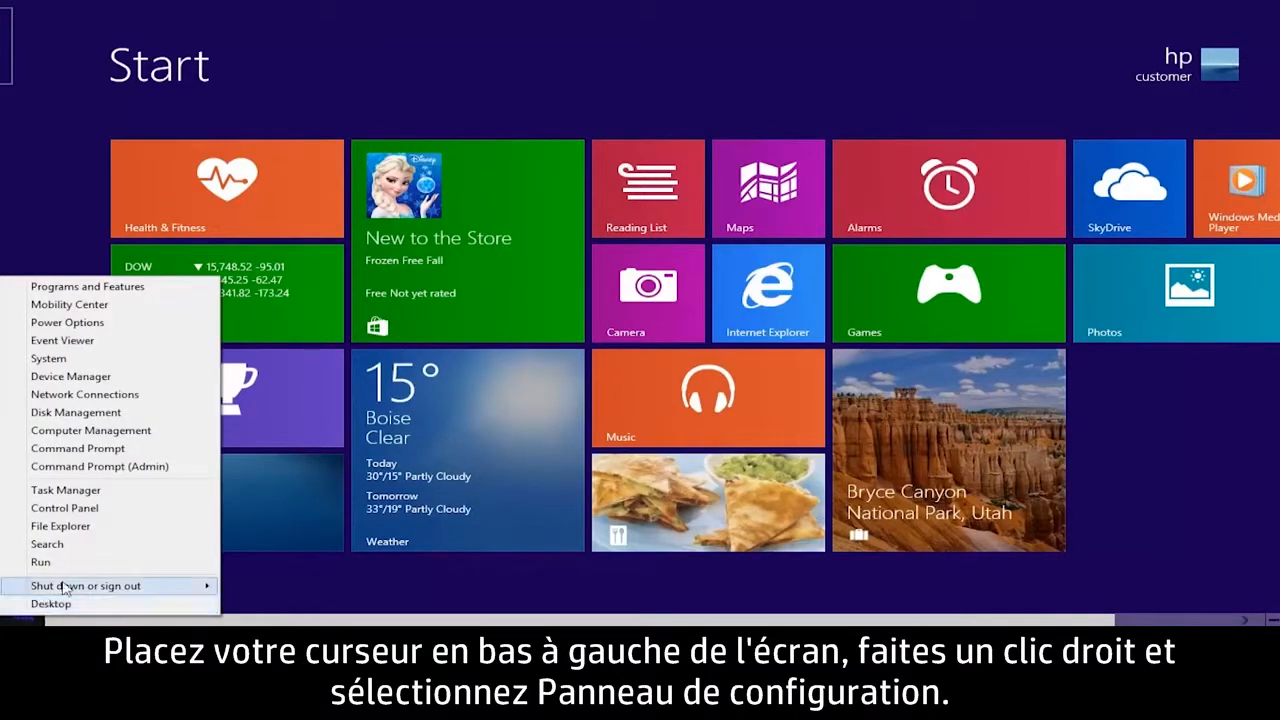
click(64, 508)
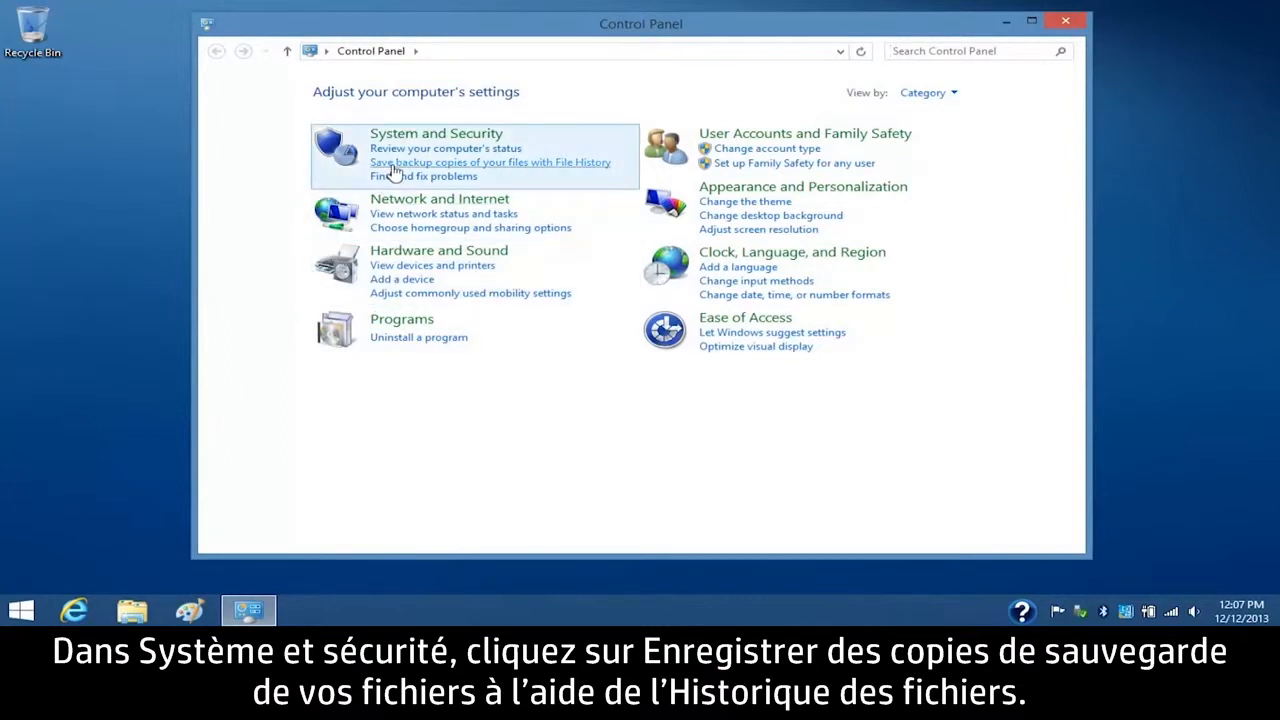
click(490, 162)
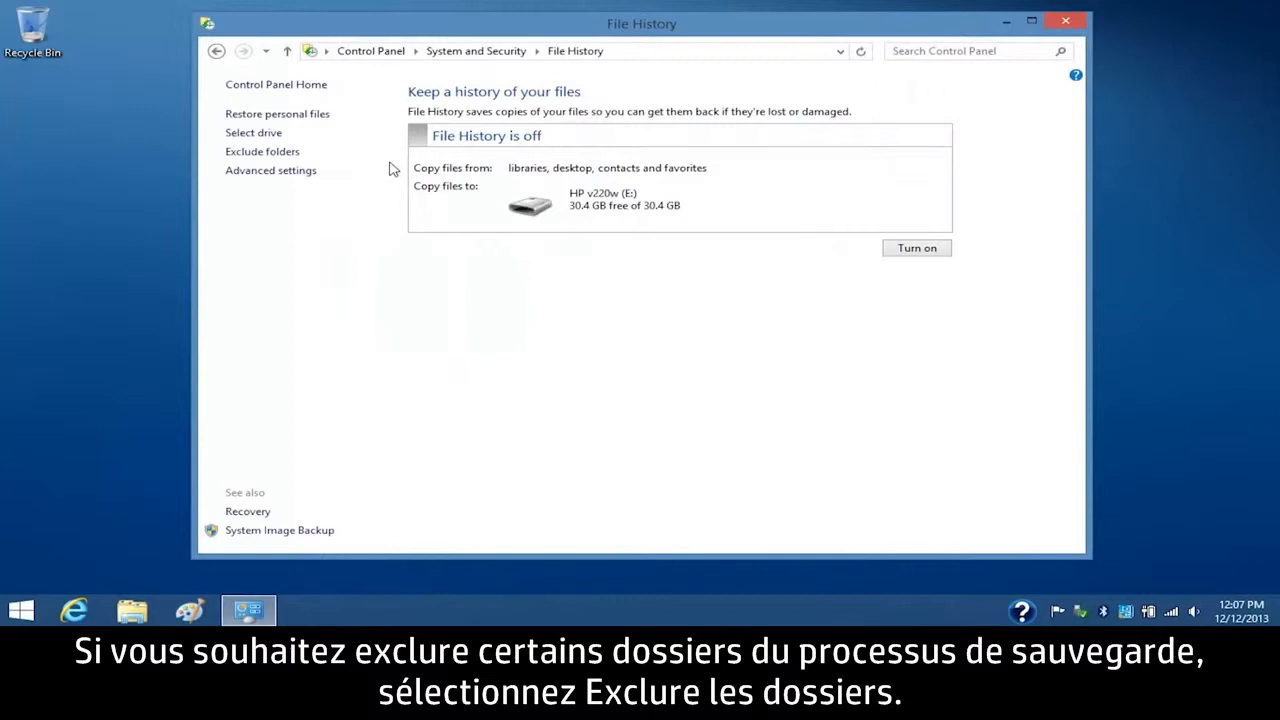
mouse_move(262, 152)
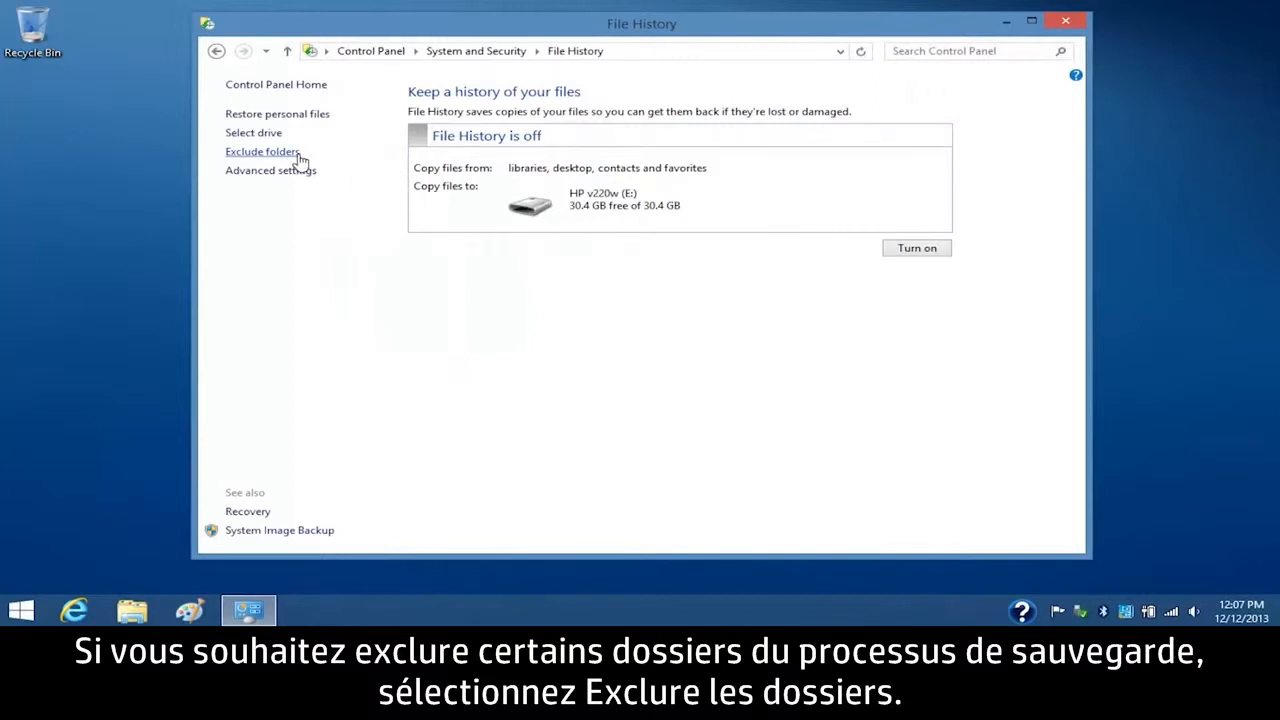
- Add the Videos library to the excluded folders and save the change
click(260, 152)
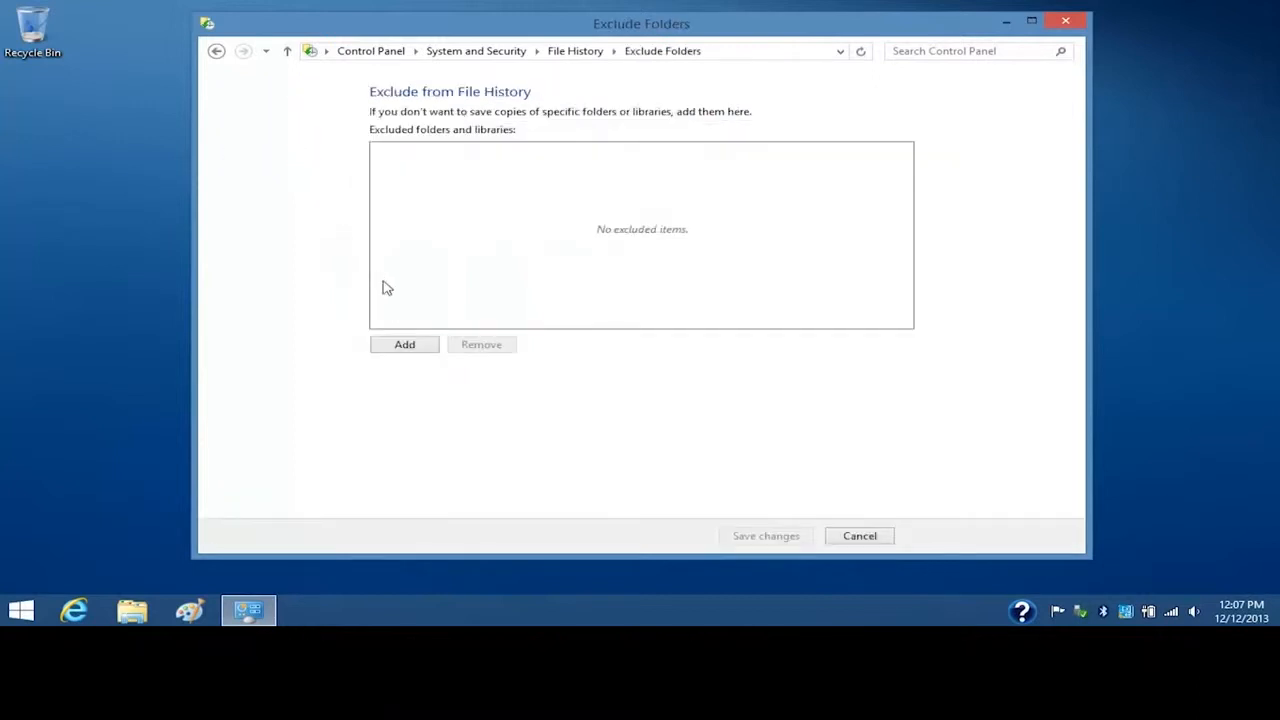
click(404, 344)
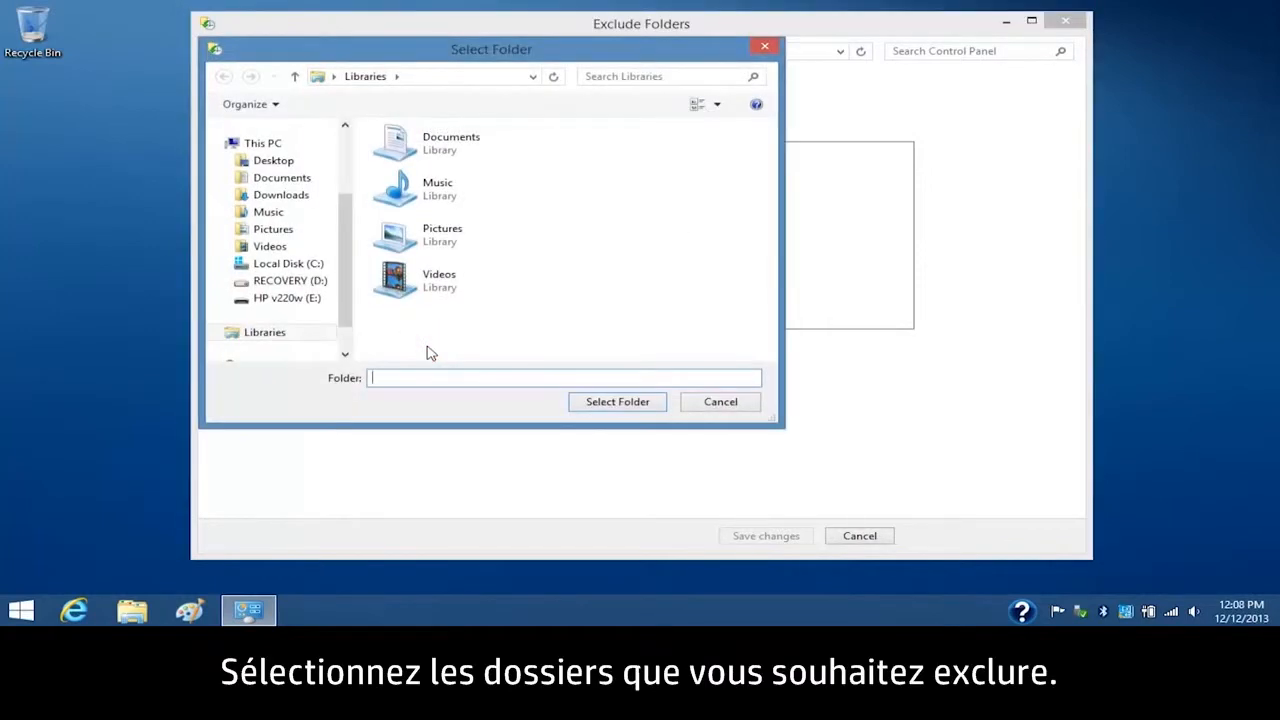
click(440, 280)
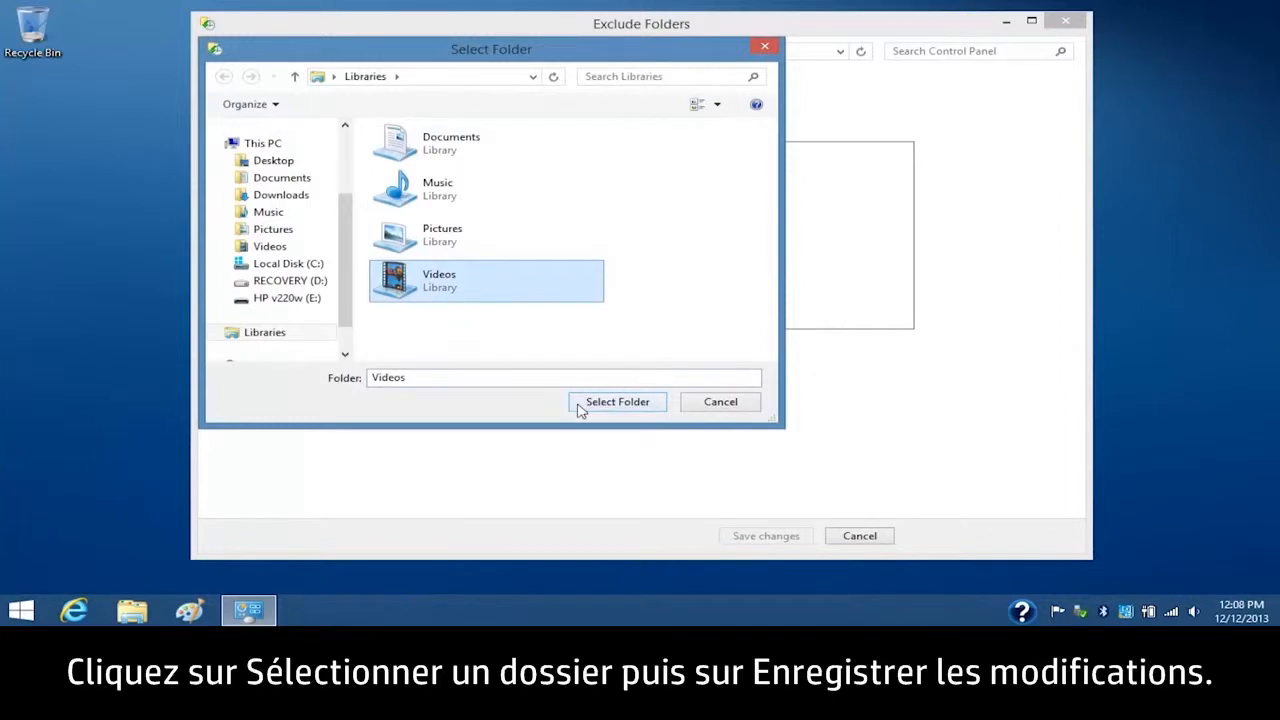
click(616, 400)
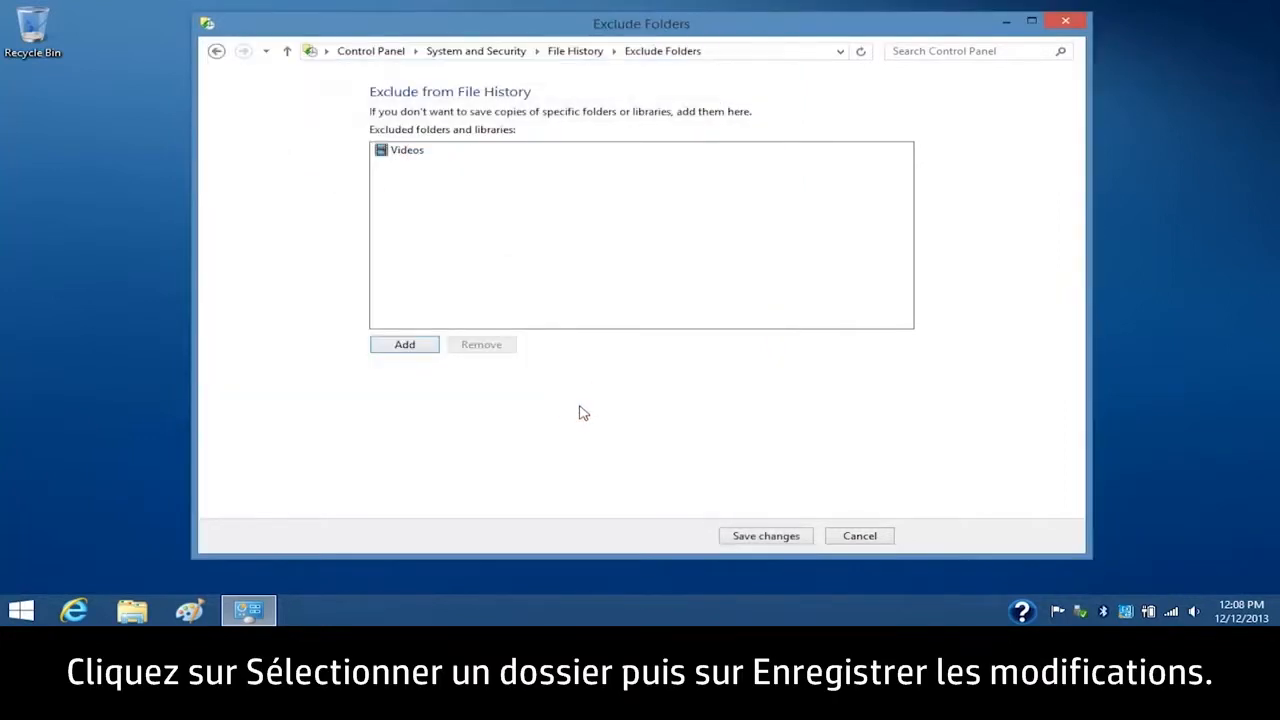
click(764, 536)
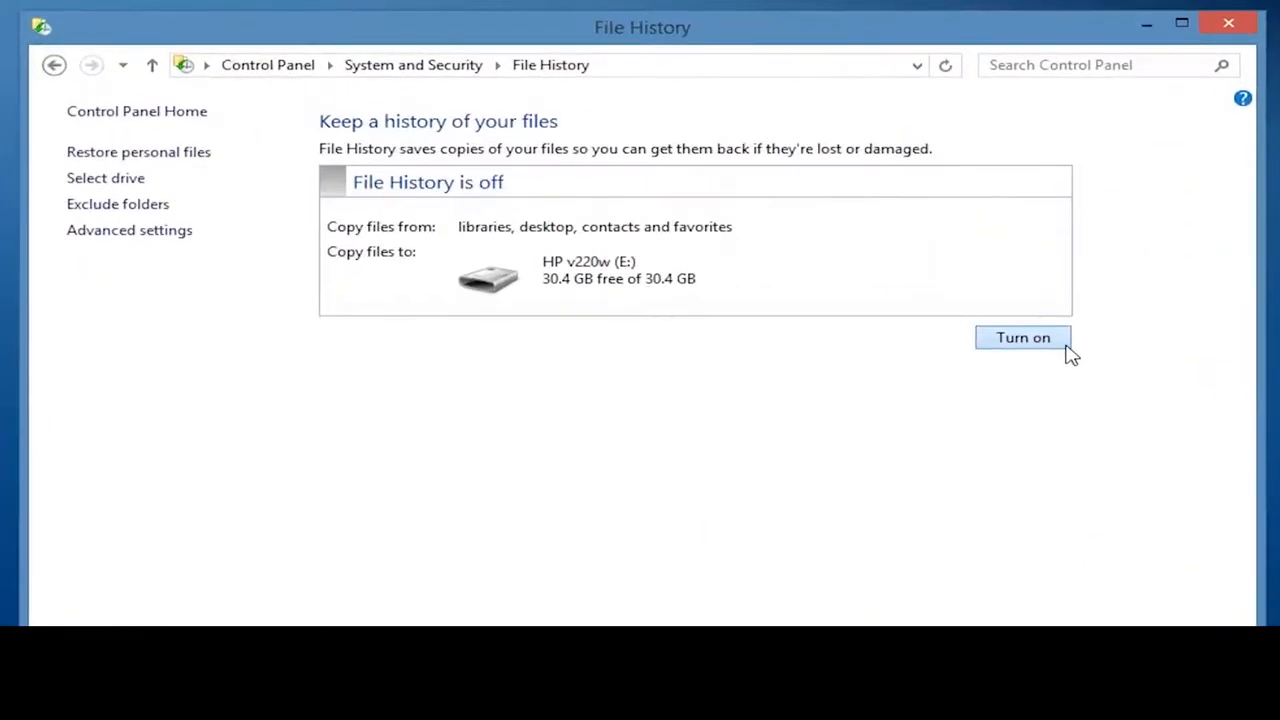
- Turn File History on so a first copy of files goes to the listed drive
click(1022, 336)
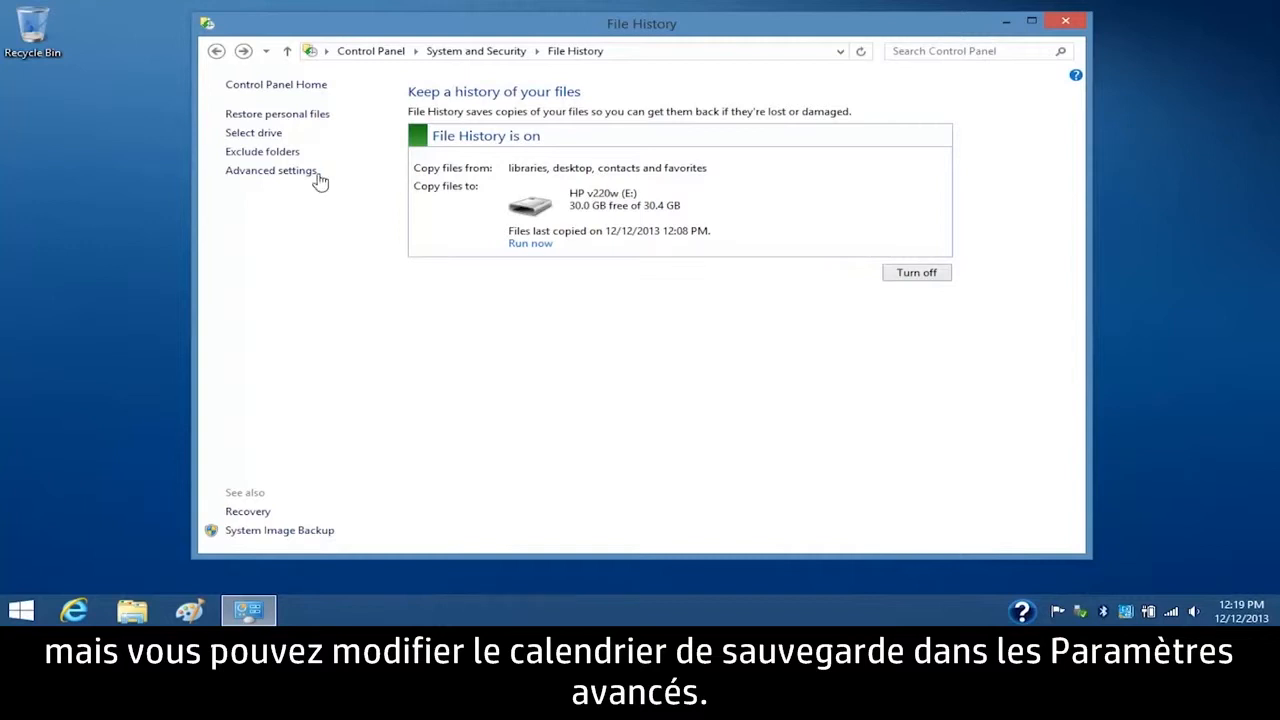
- In Advanced settings, save copies every 3 hours and adjust how long versions are kept
click(270, 170)
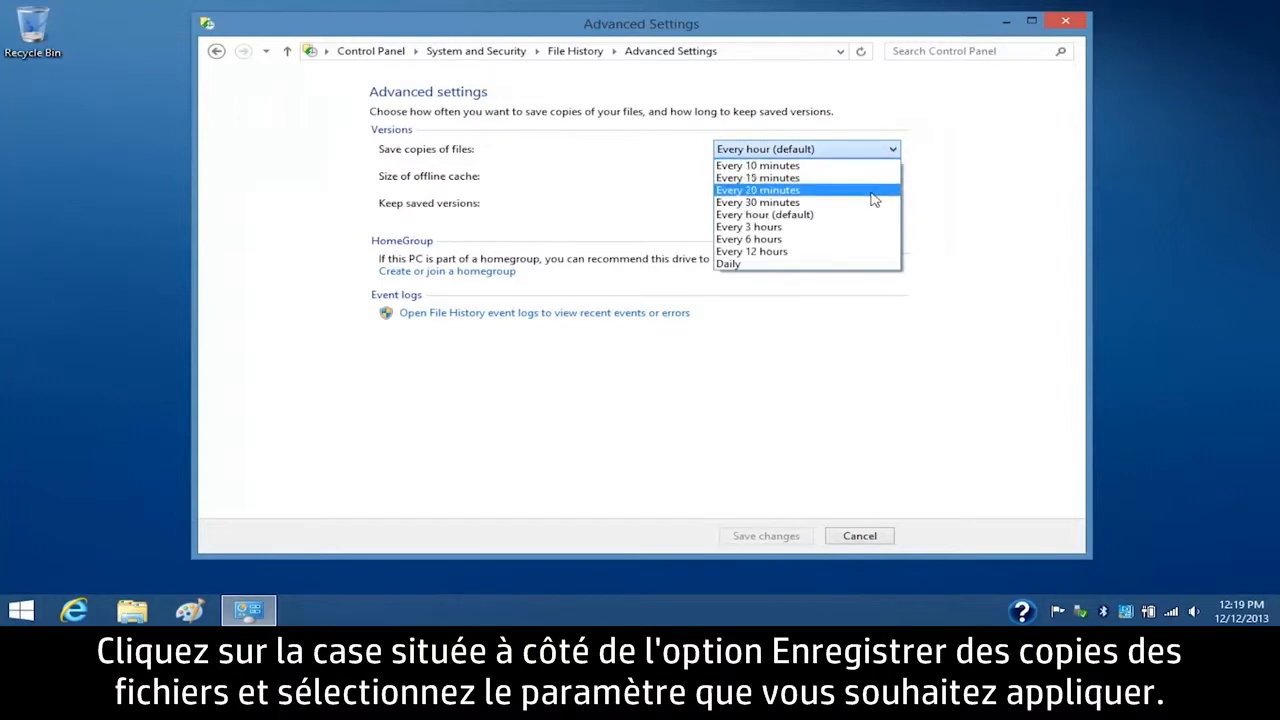
click(748, 226)
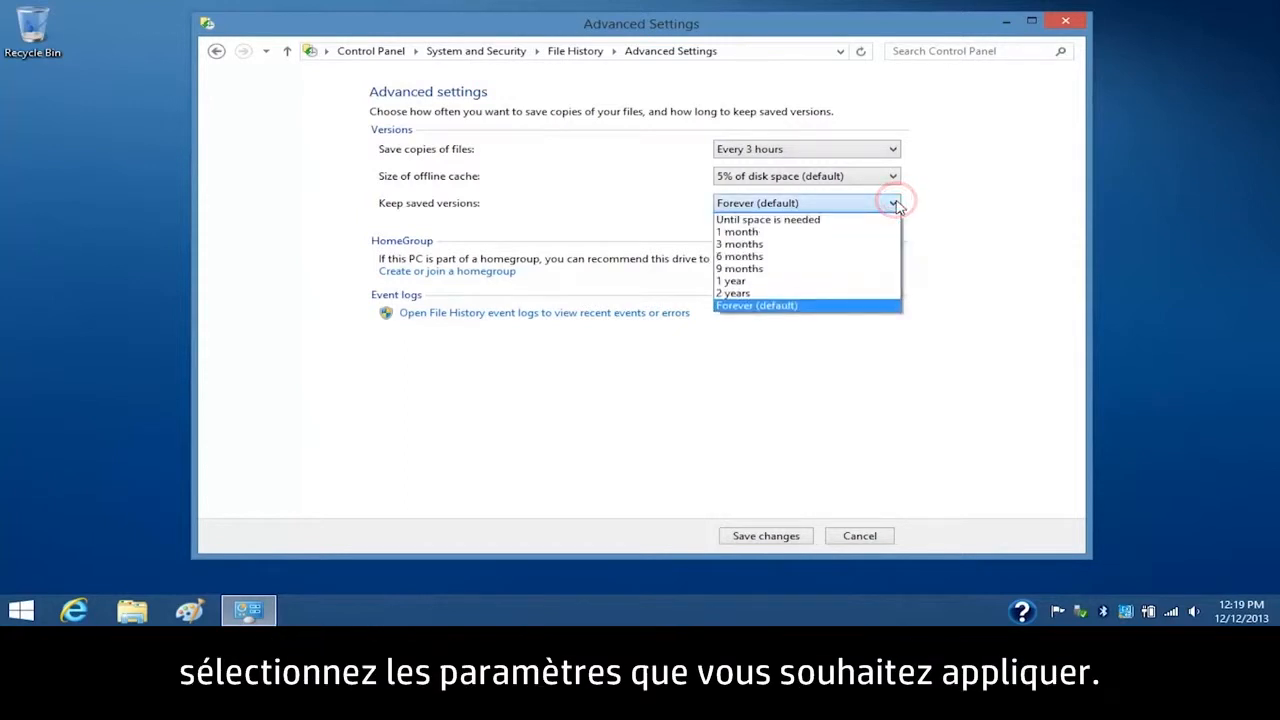
click(740, 244)
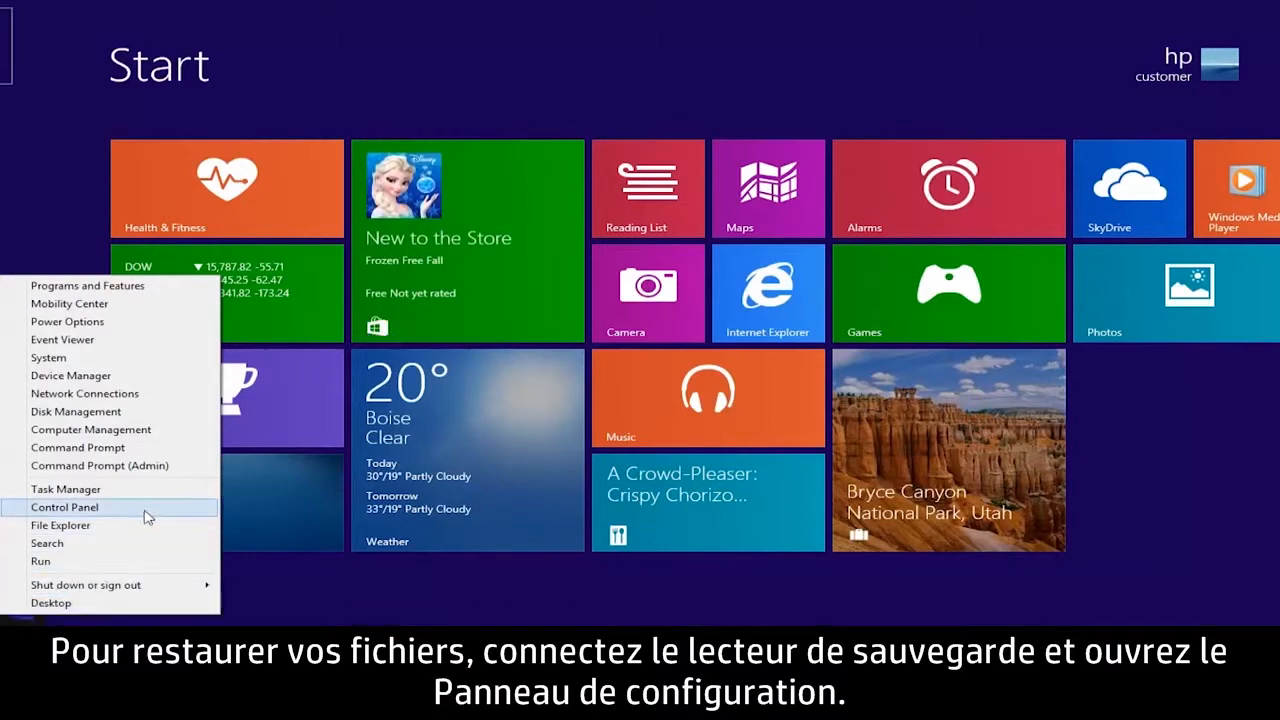
- From Control Panel's File History, browse personal files and restore the Documents library
click(64, 508)
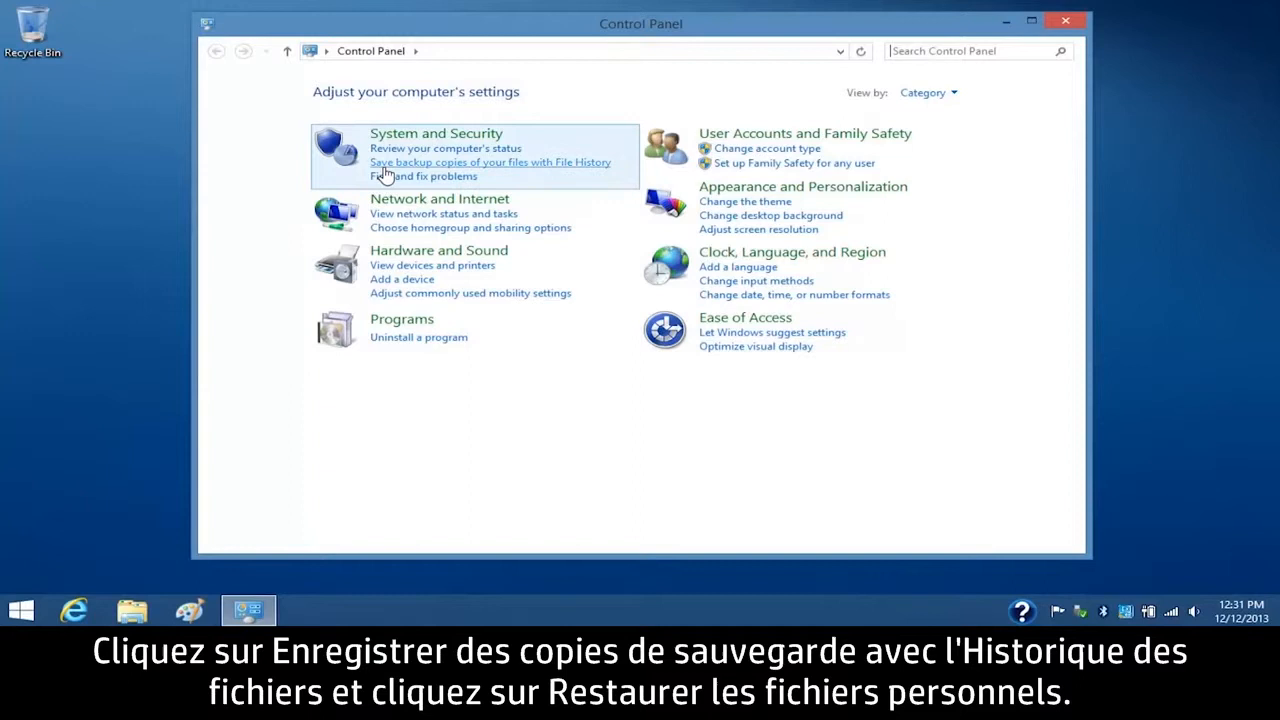
click(490, 160)
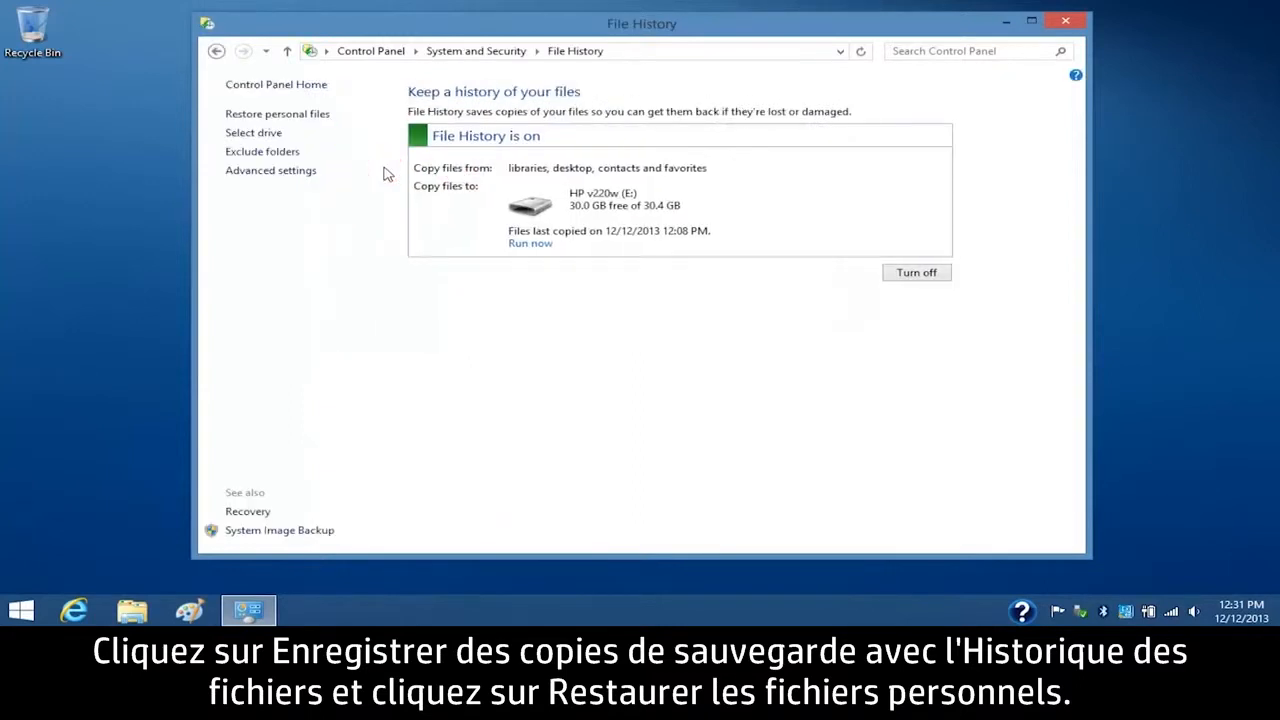
click(276, 112)
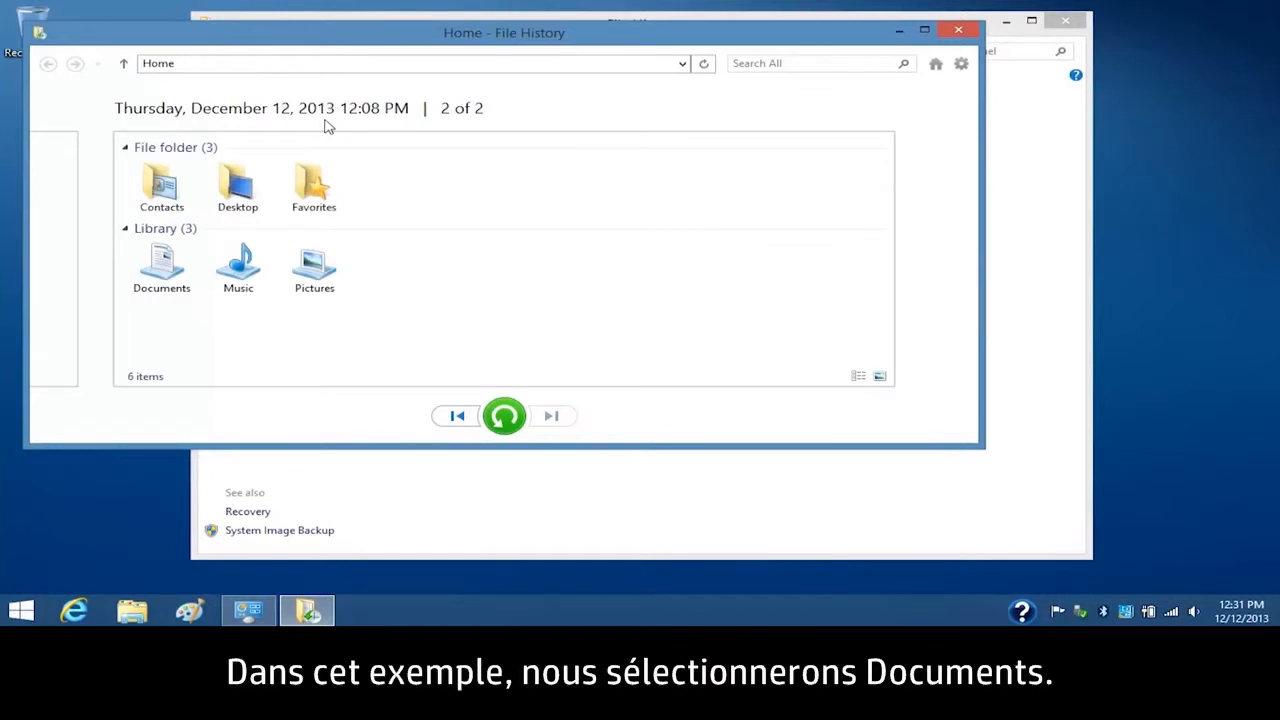
click(160, 264)
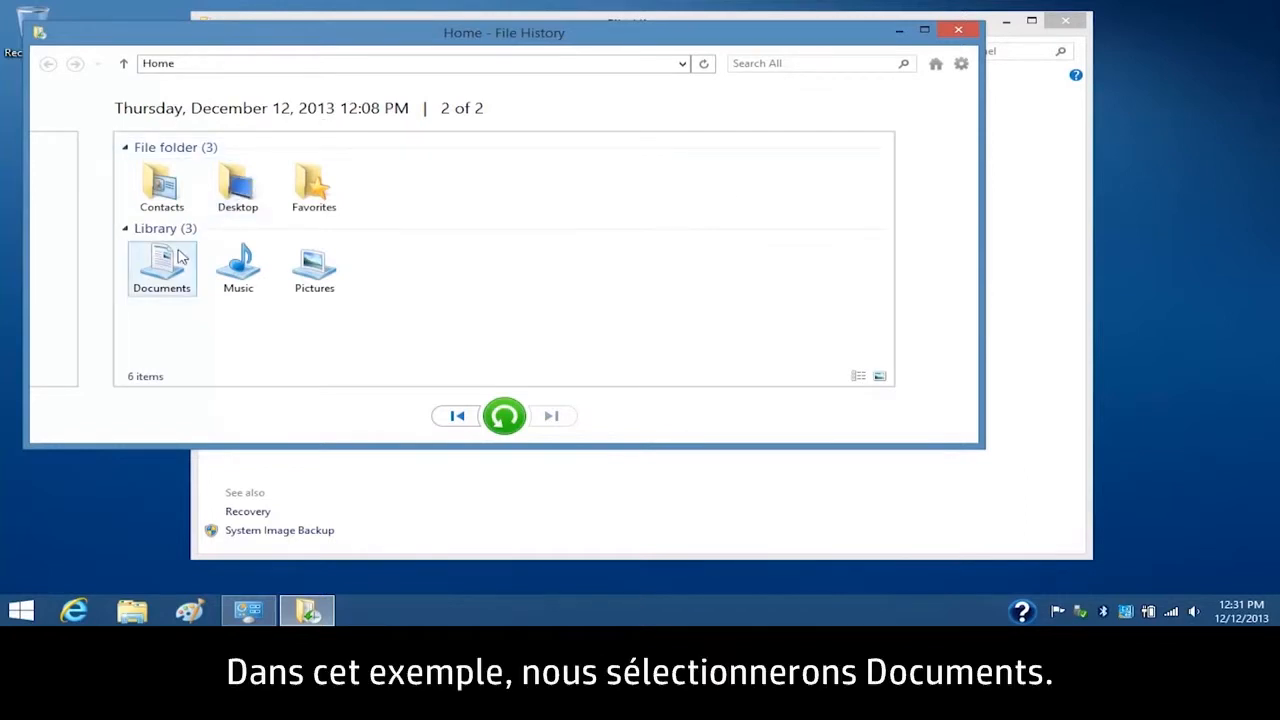
click(238, 268)
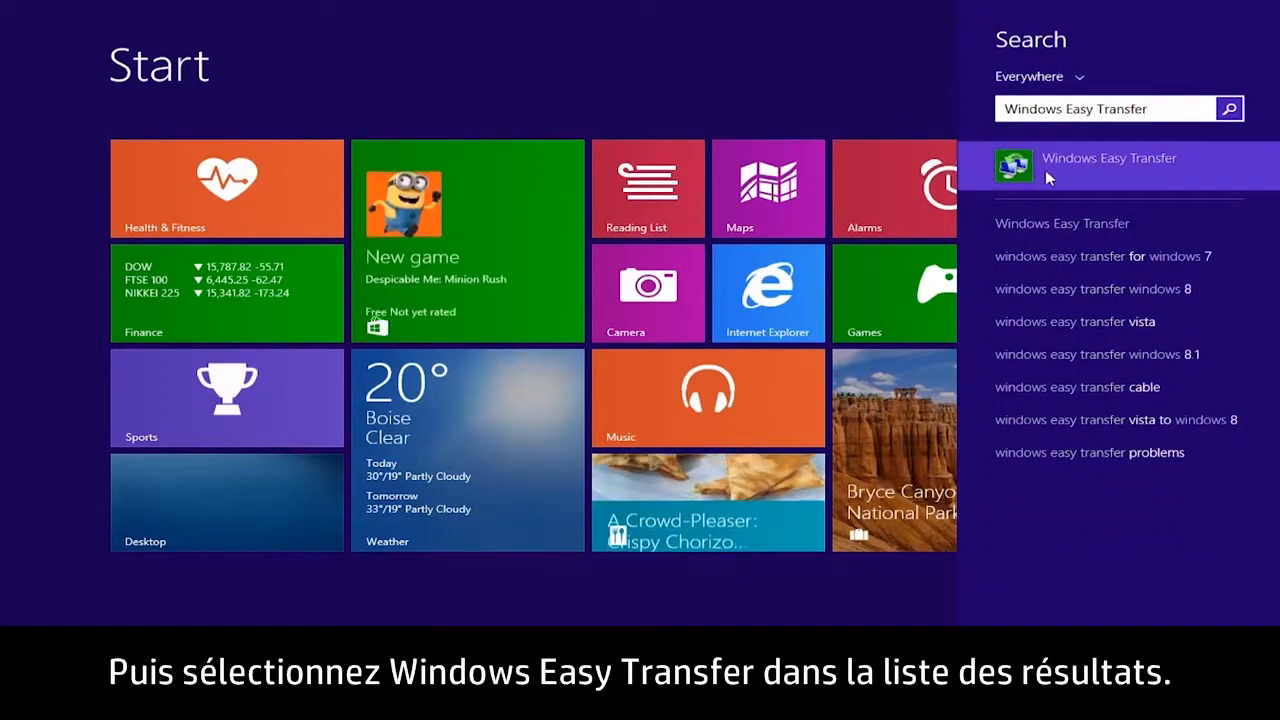
- Launch Windows Easy Transfer from search results and move past the Welcome screen
click(1108, 158)
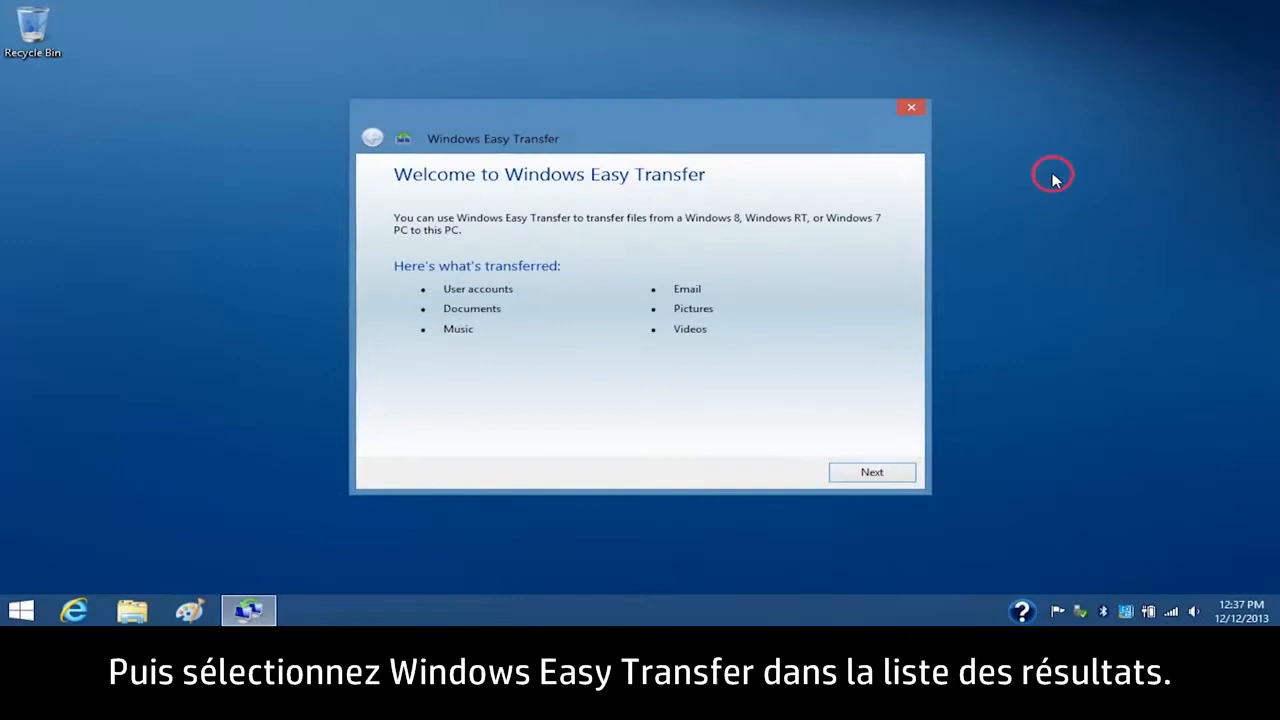
mouse_move(936, 374)
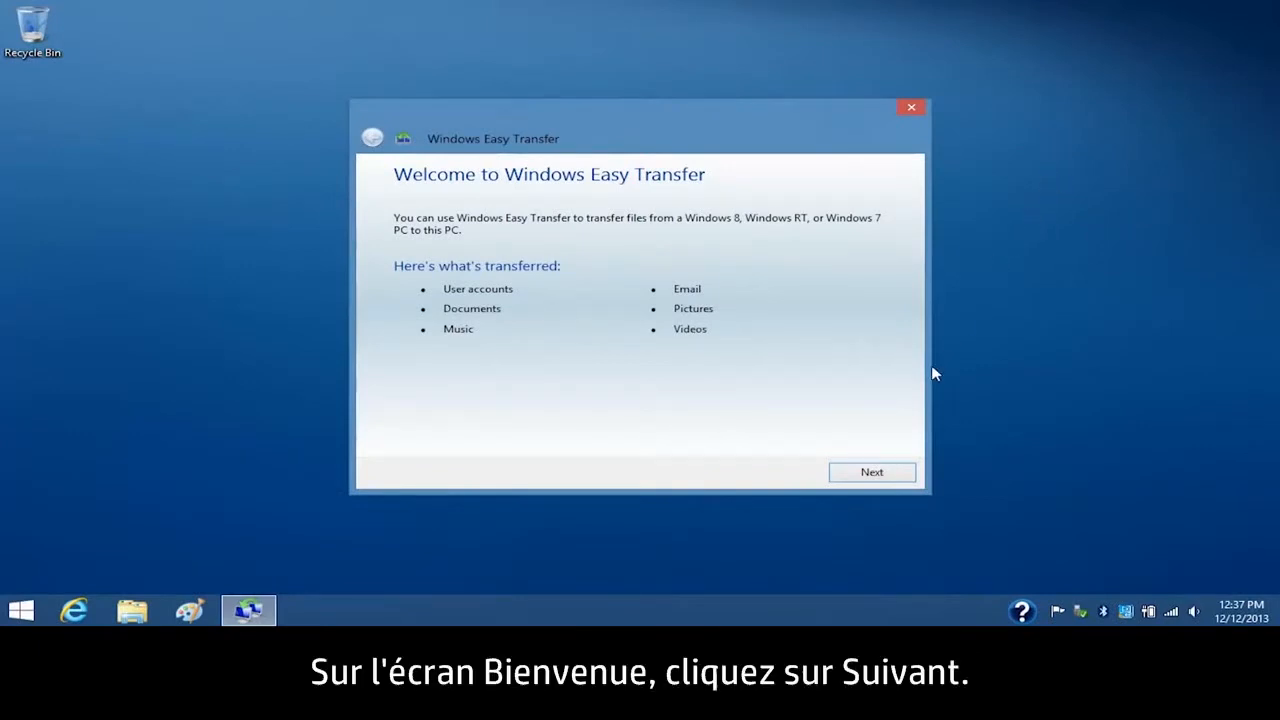
click(872, 472)
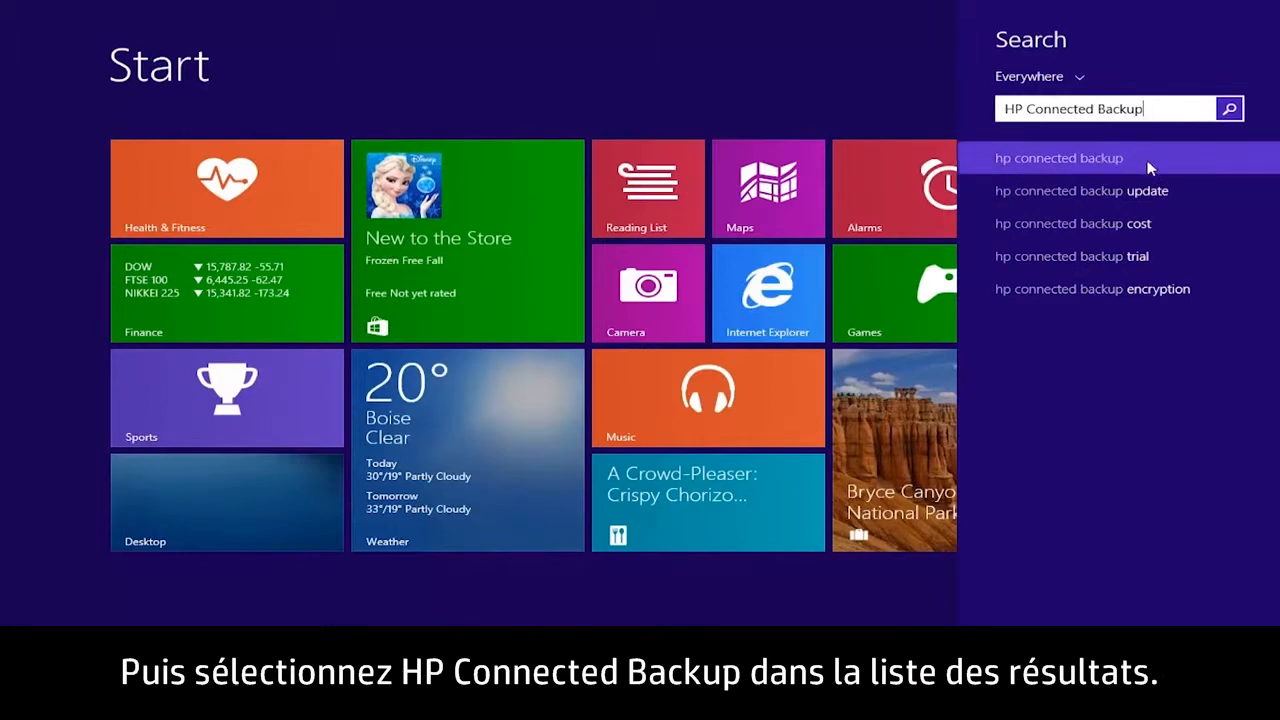
- Search HP Connected Backup and open the Connected Backup | Overview result
click(1060, 158)
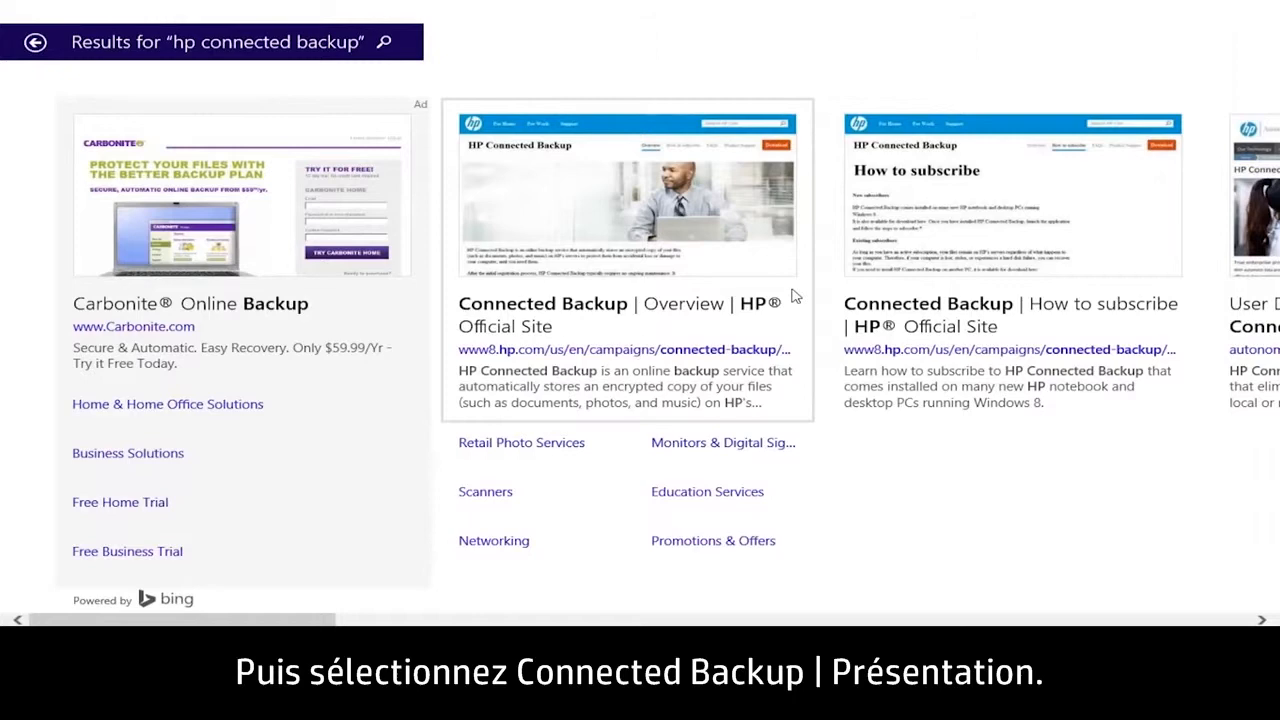
click(542, 304)
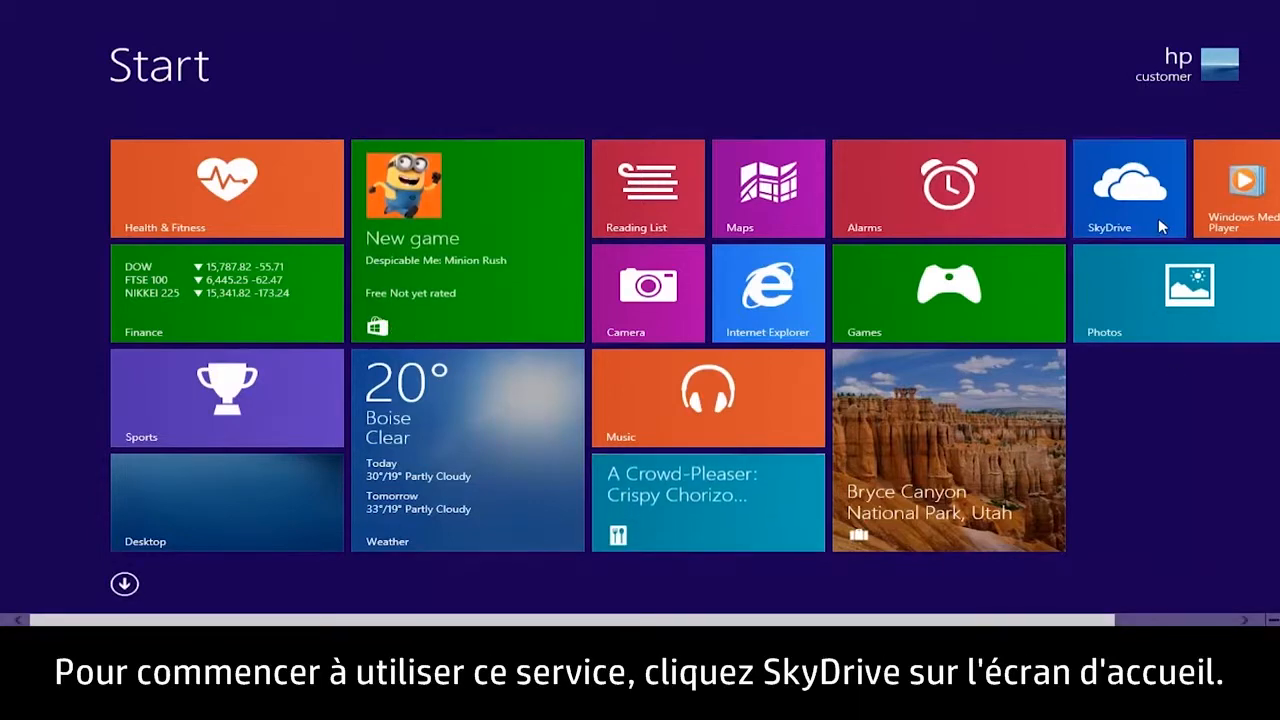
- Launch SkyDrive from its Start tile and choose Add files
click(1128, 188)
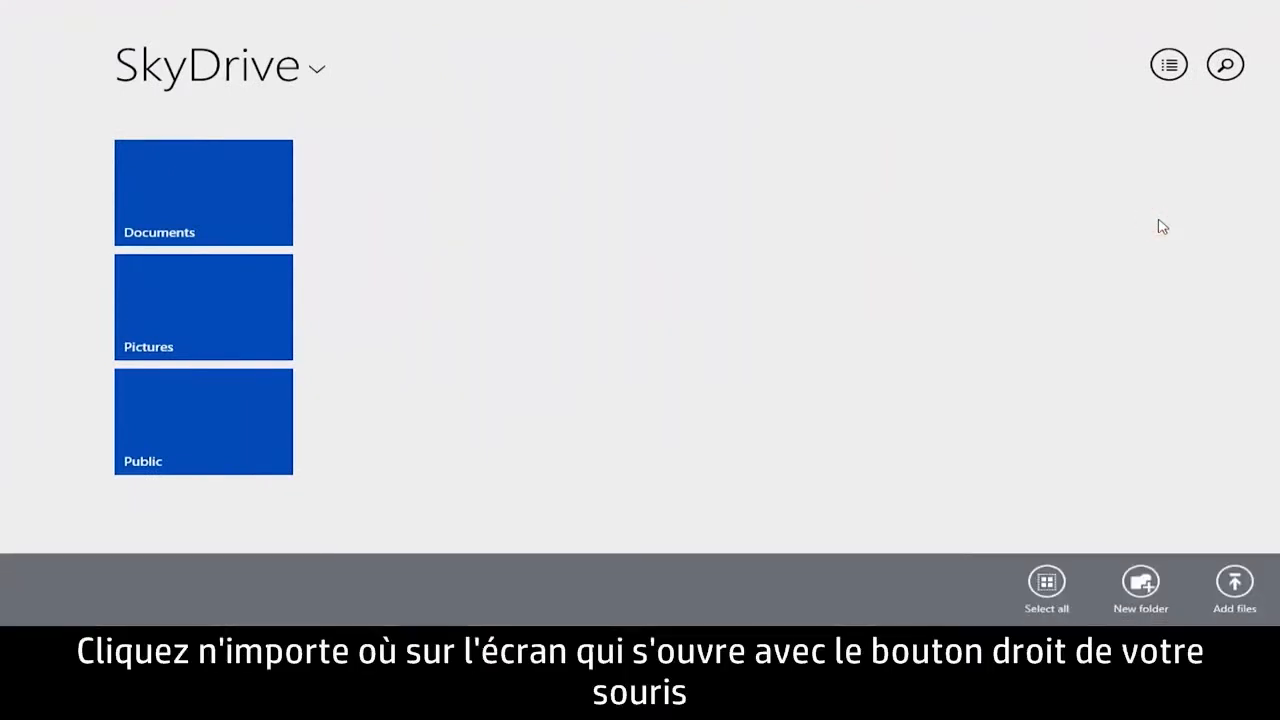
mouse_move(1232, 544)
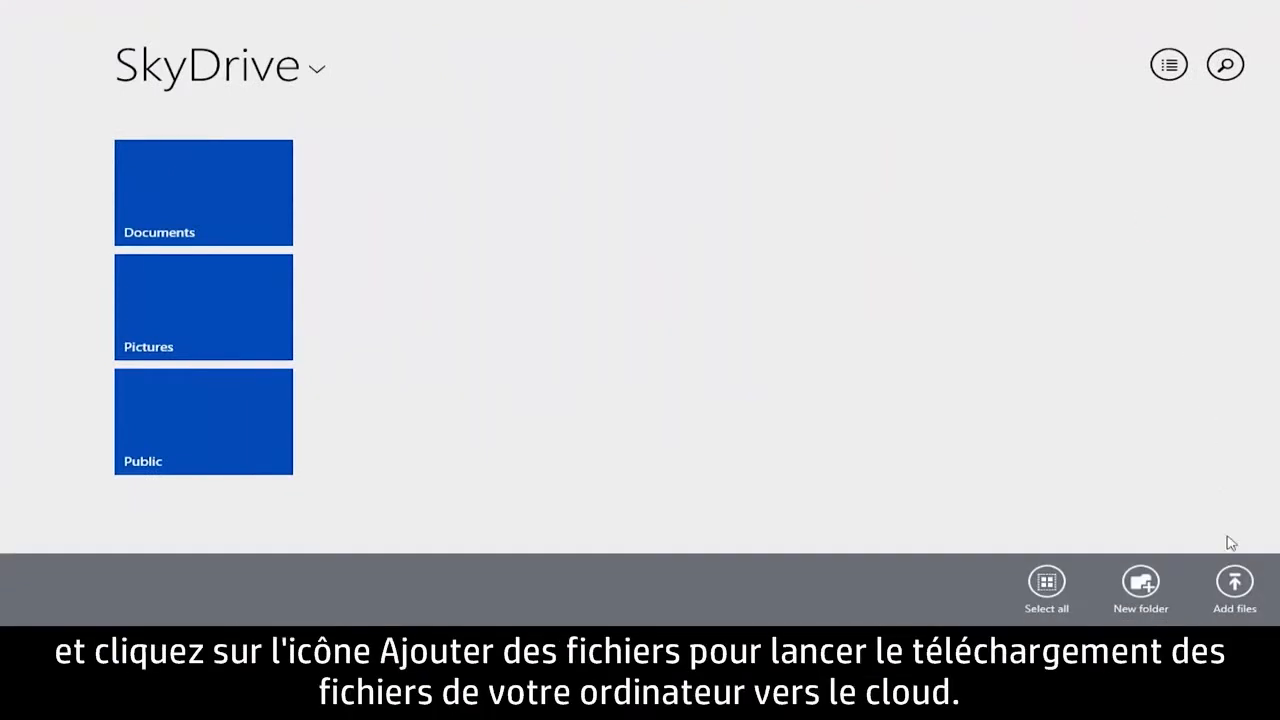
click(1234, 588)
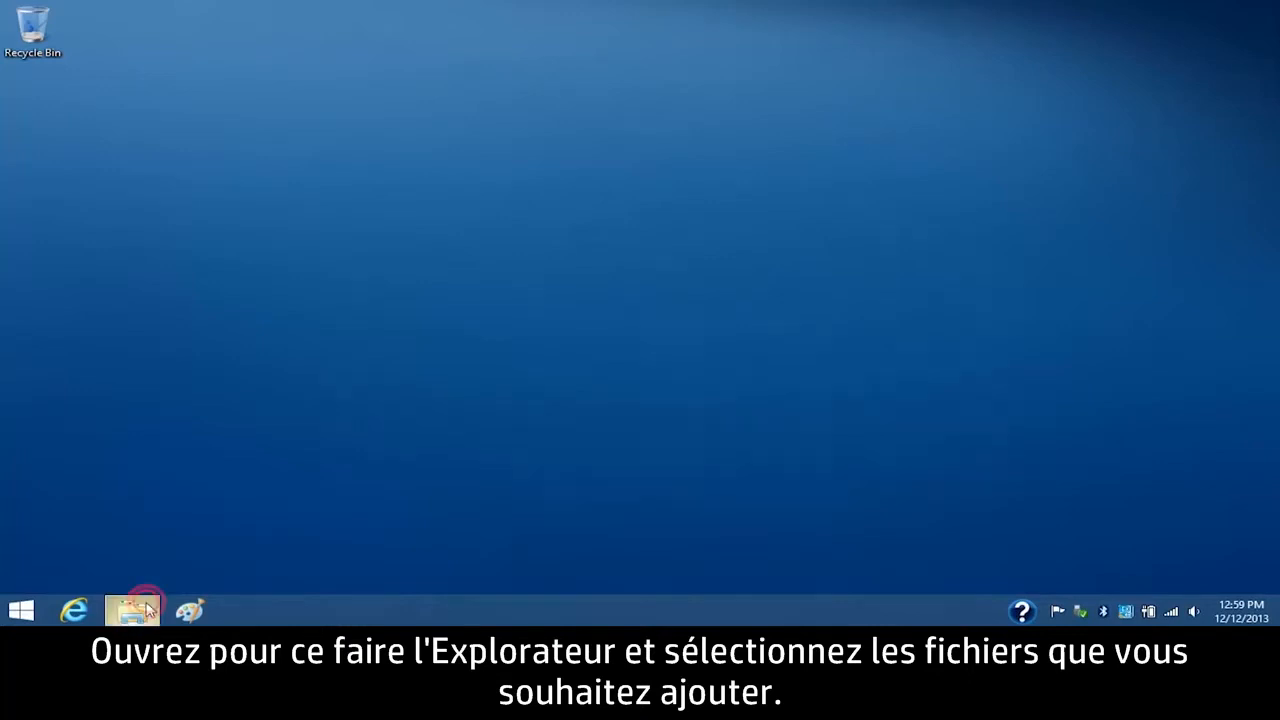
- In Explorer's Pictures library, copy the Flowers folder
click(132, 610)
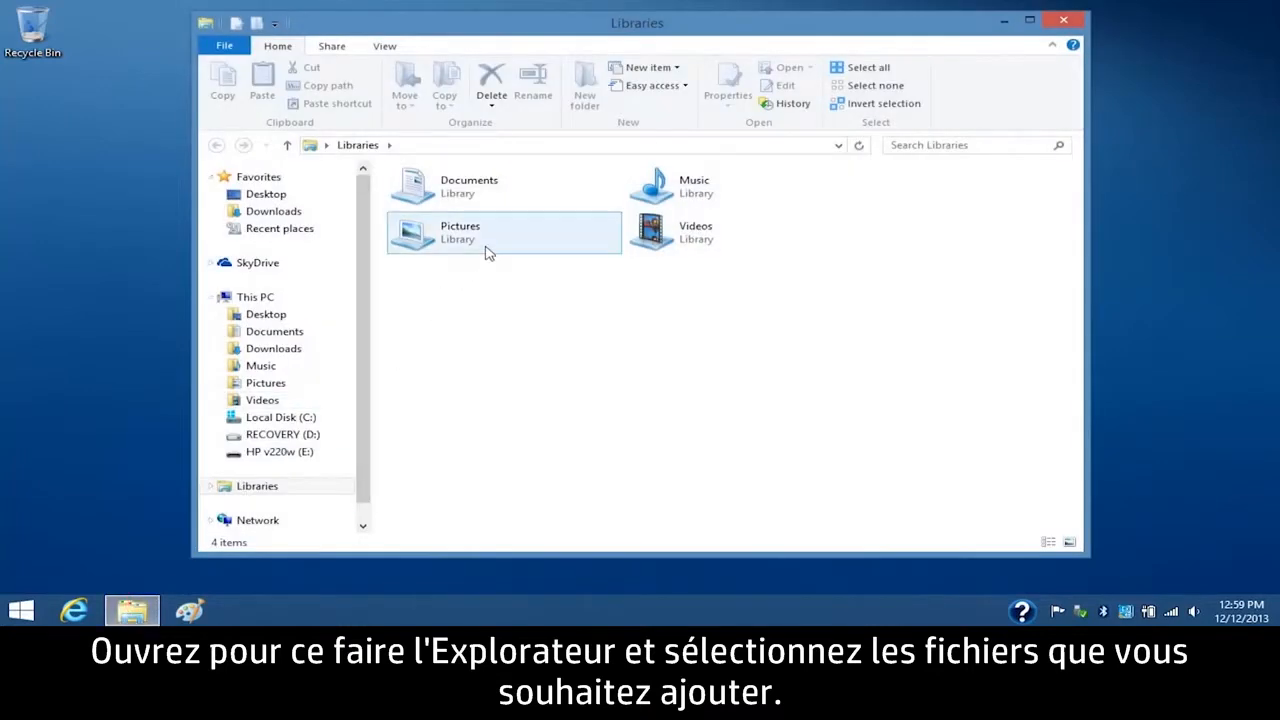
double_click(460, 232)
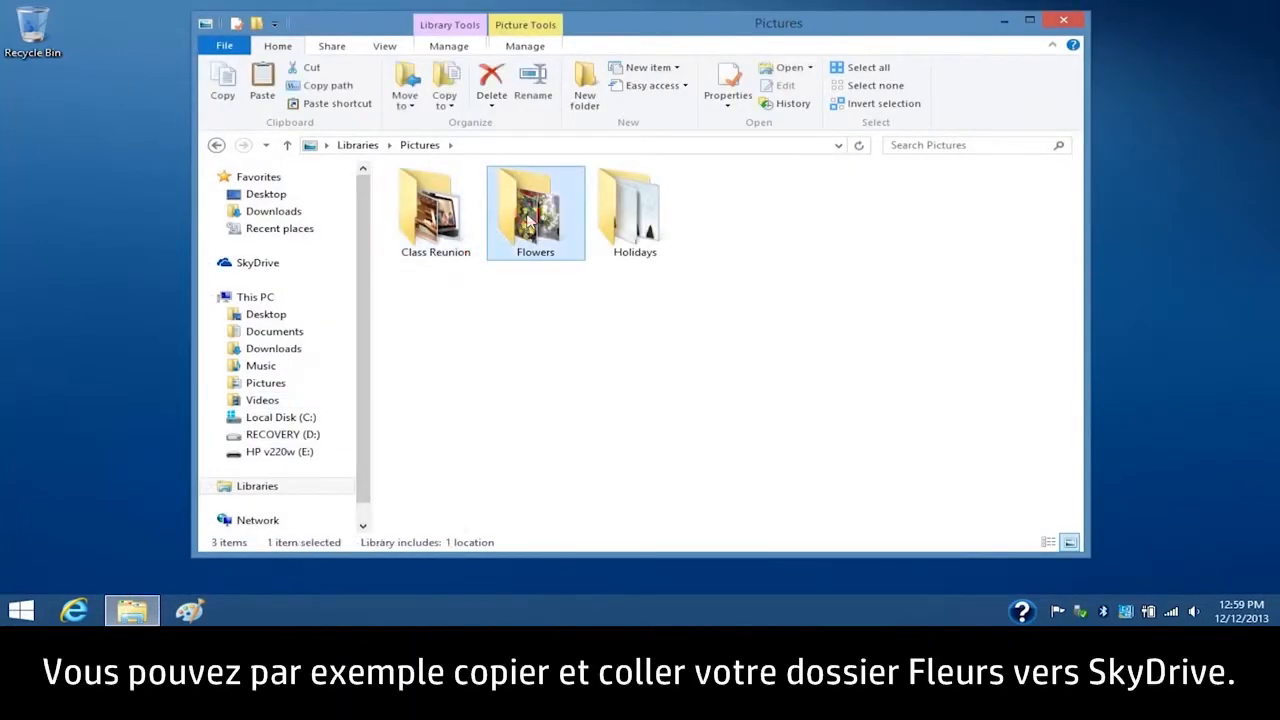
right_click(536, 210)
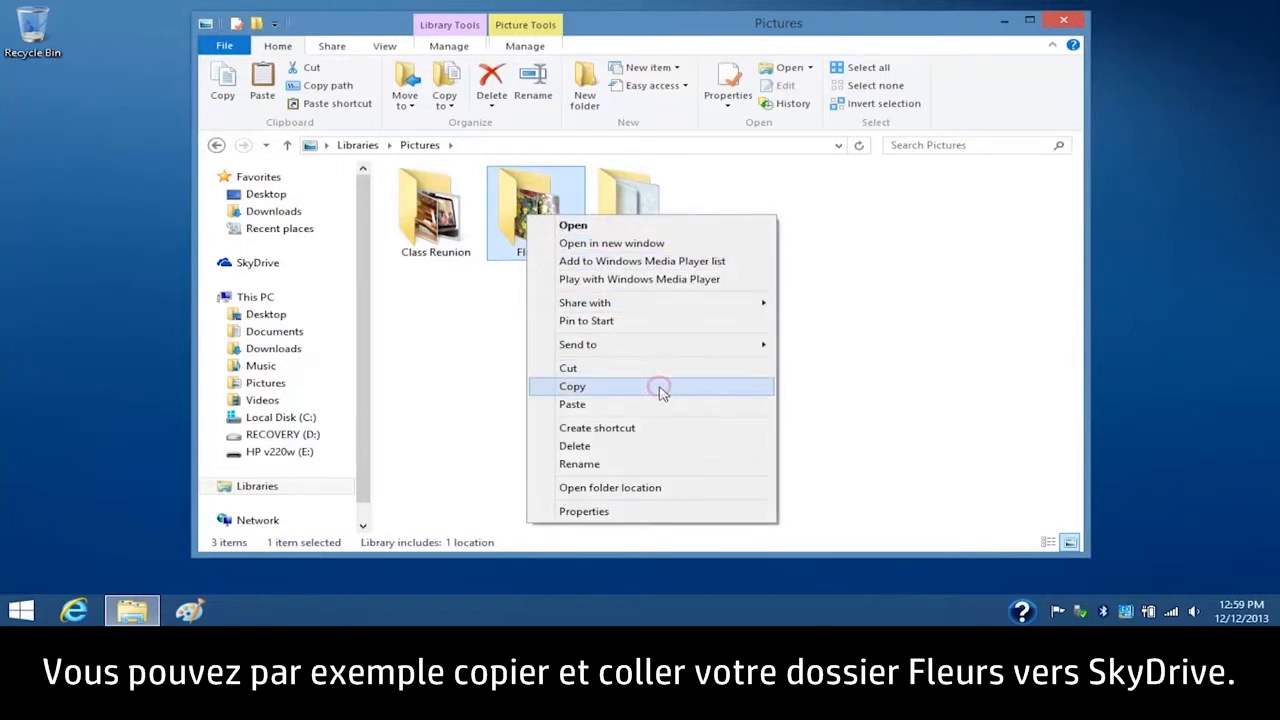
click(256, 262)
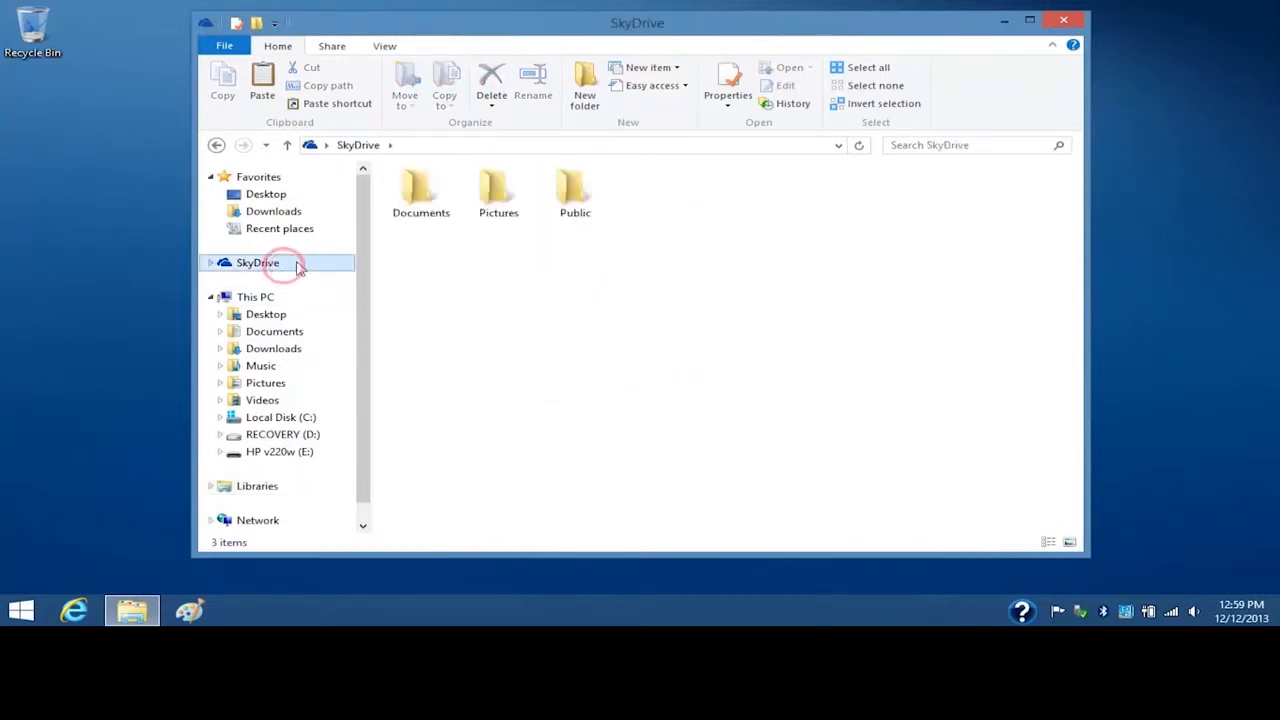
- Paste Flowers into the SkyDrive Pictures folder, where it shows as available offline
right_click(484, 190)
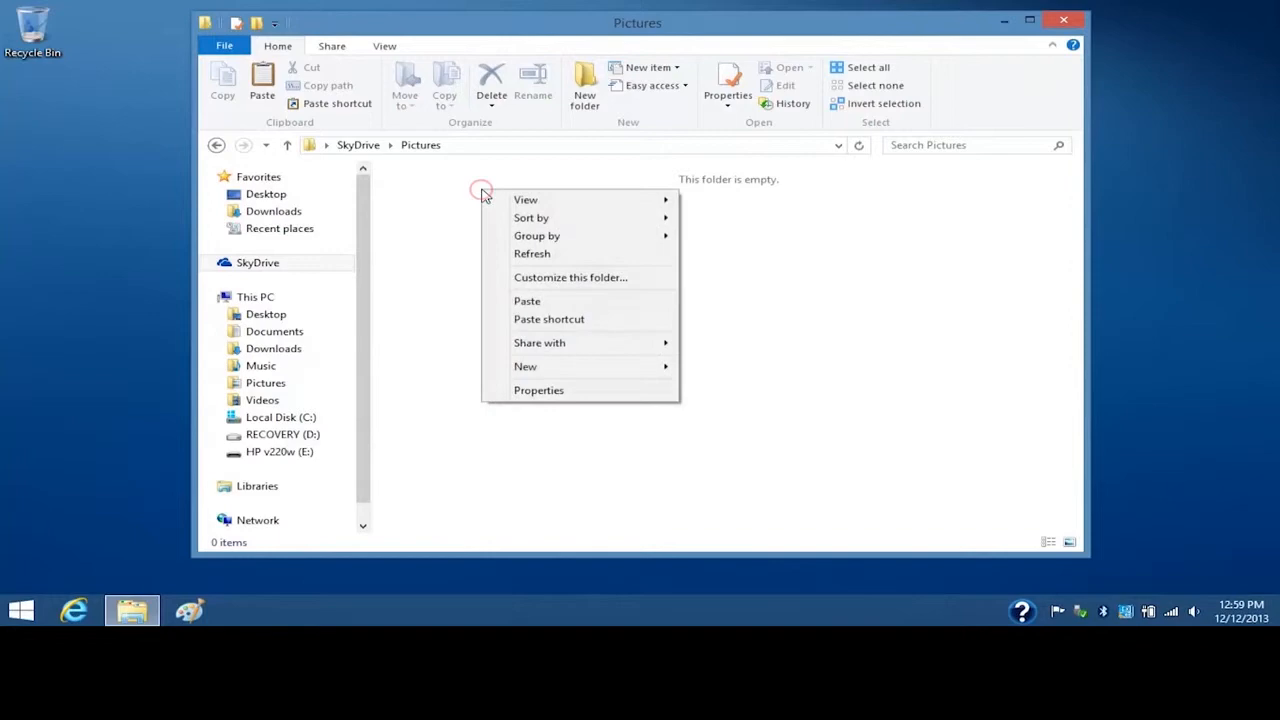
click(528, 300)
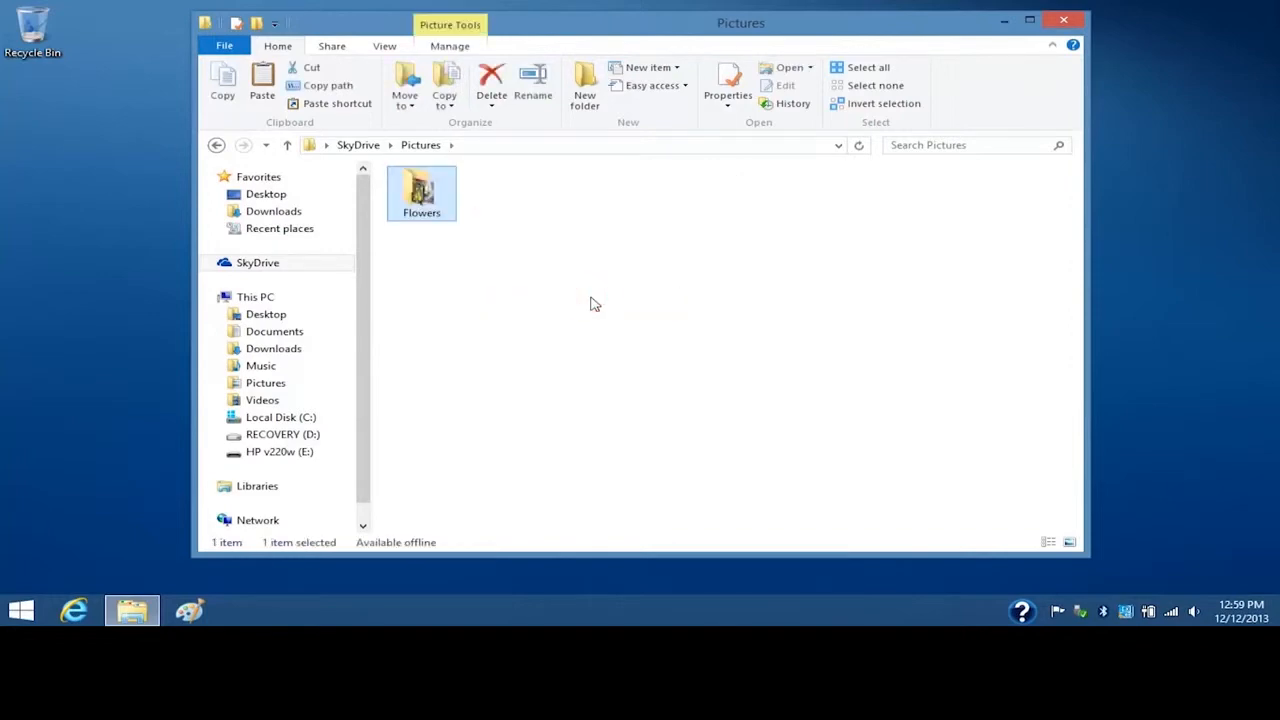